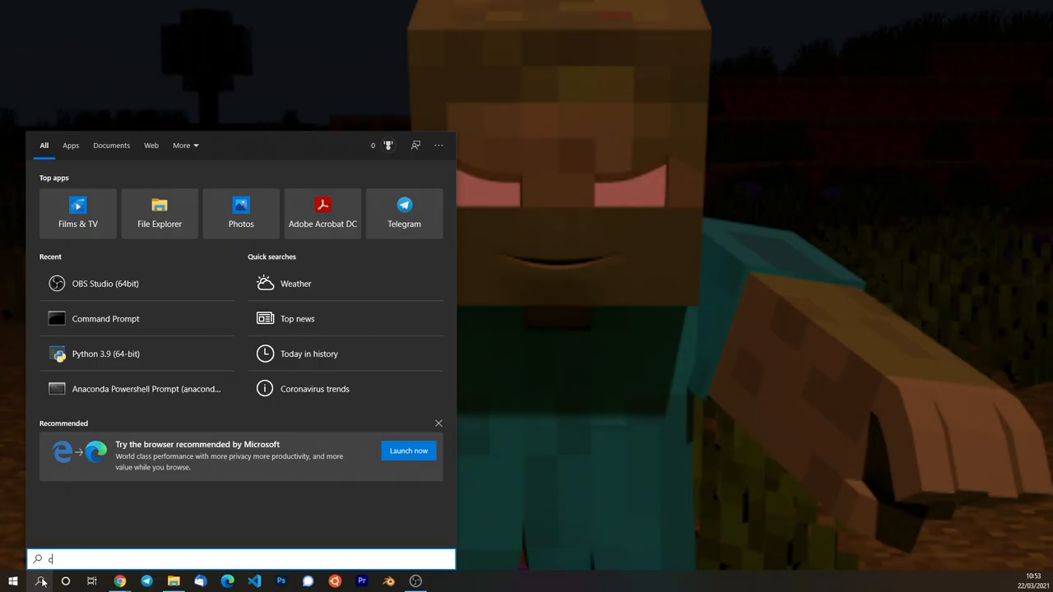
{"action": "type", "text": "md"}
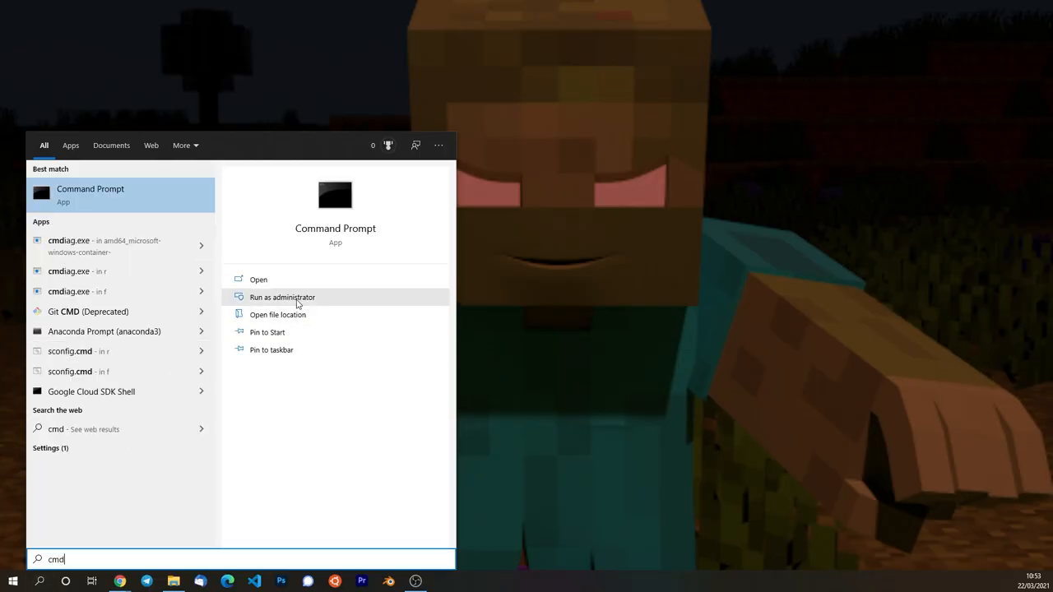